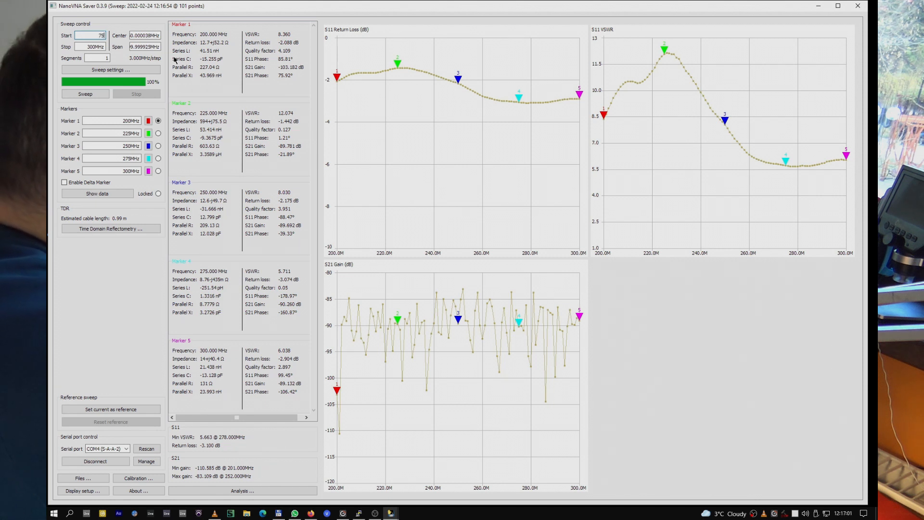
- Enter 750m as sweep start for a 750–950 MHz range and bring up calibration
{"action": "type", "text": "750m"}
{"action": "left_click", "coordinate": [90, 46]}
{"action": "type", "text": "950m"}
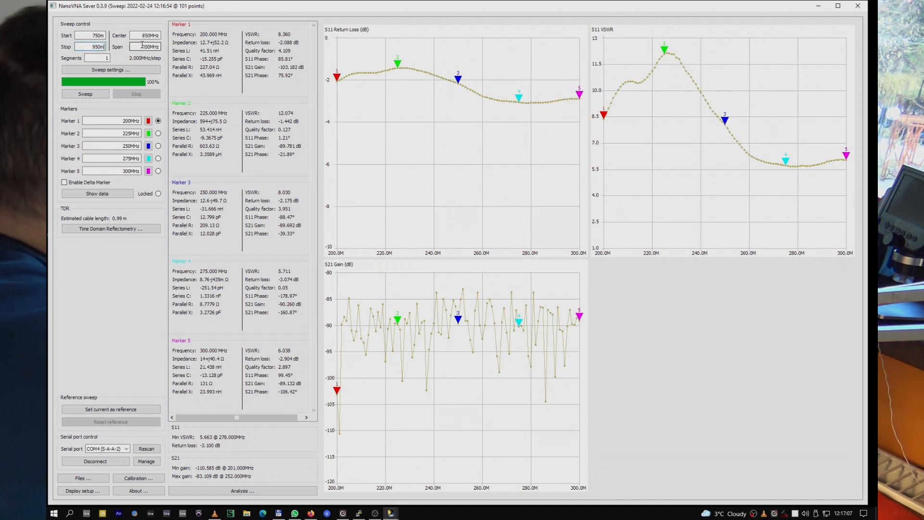
{"action": "left_click", "coordinate": [146, 46]}
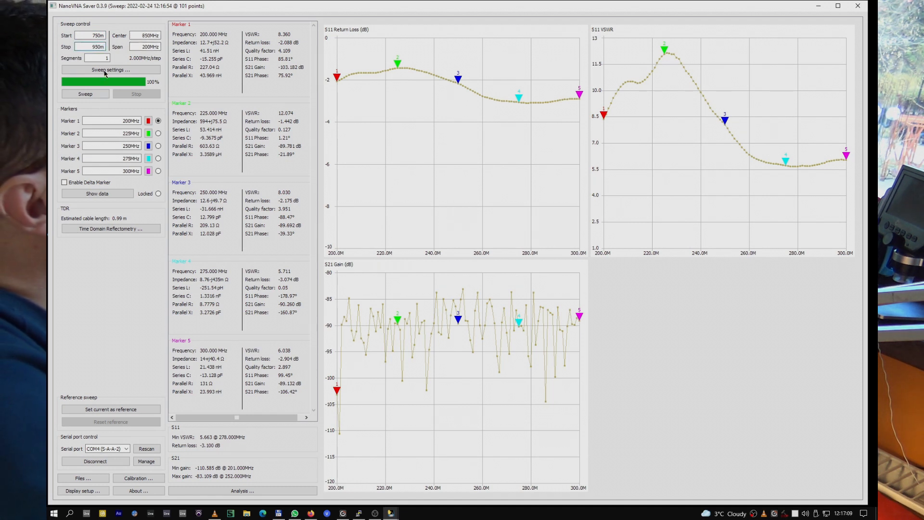
{"action": "left_click", "coordinate": [138, 478]}
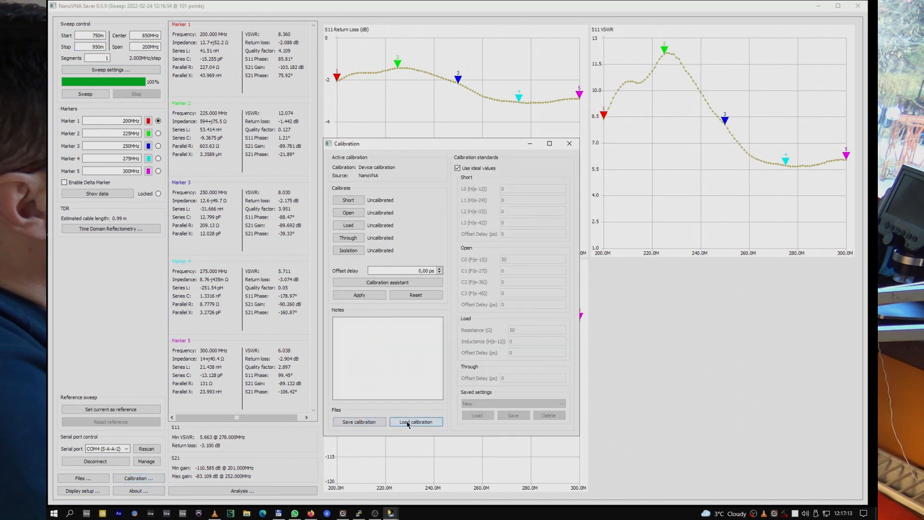
- Load the saved 0.cal calibration file from the Open dialog
{"action": "left_click", "coordinate": [416, 422]}
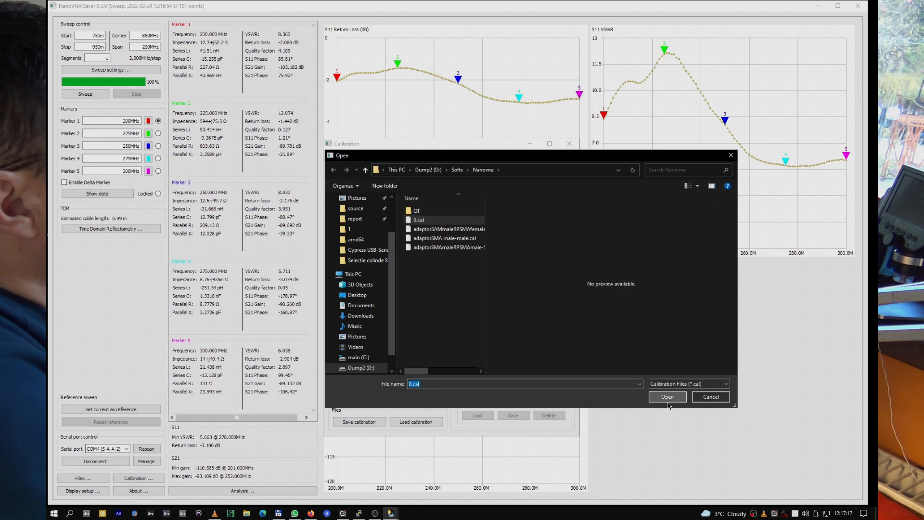
{"action": "left_click", "coordinate": [666, 396]}
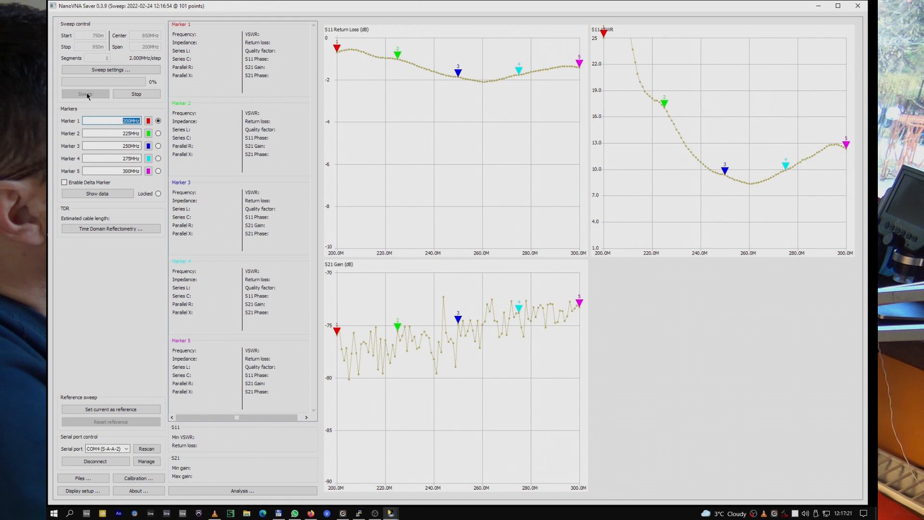
- Run the 750–950 MHz sweep revealing the roughly −25 dB dip near 870 MHz
{"action": "left_click", "coordinate": [85, 93]}
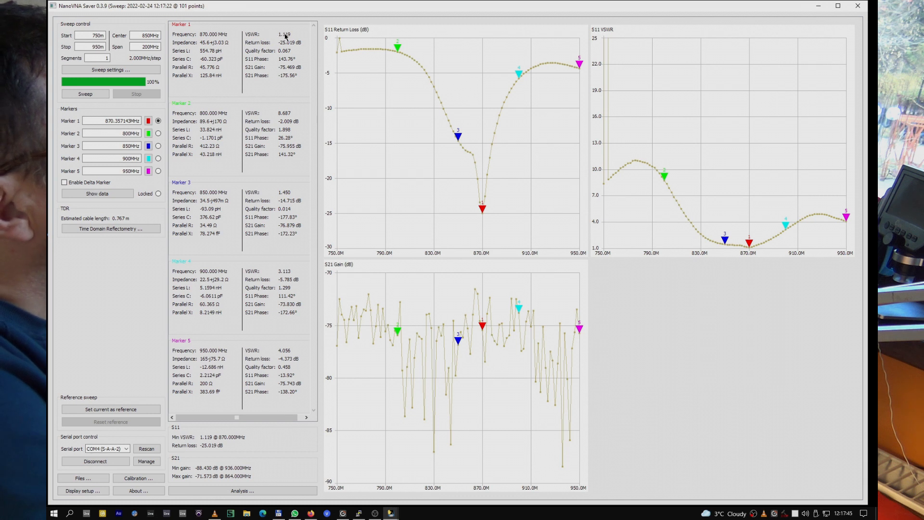
{"action": "mouse_move", "coordinate": [482, 194]}
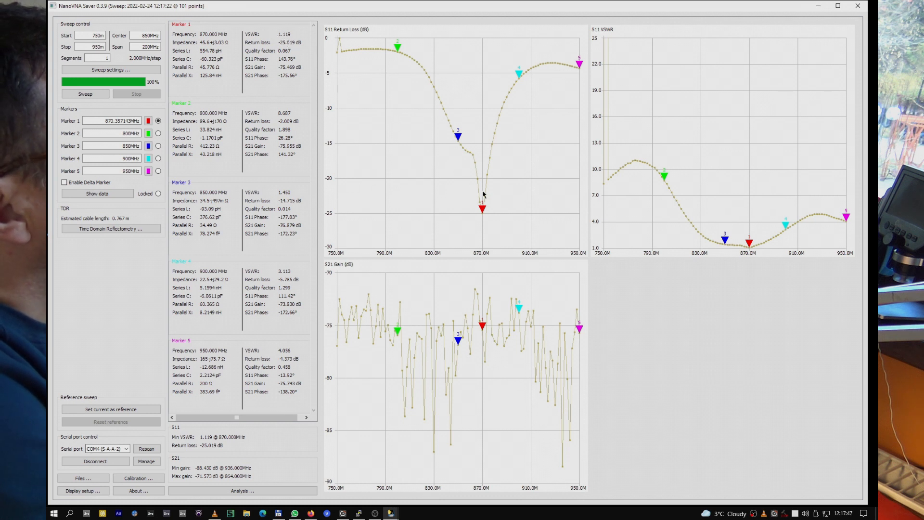
{"action": "mouse_move", "coordinate": [432, 148]}
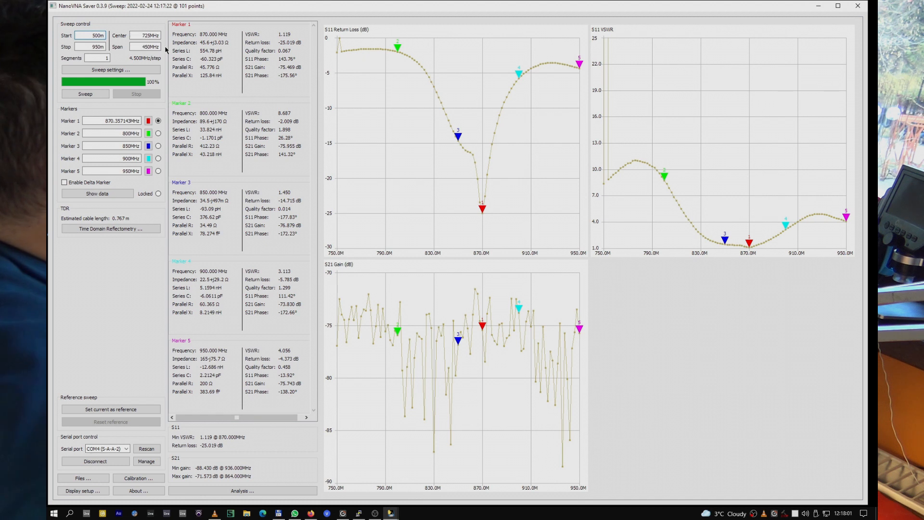
- Run the wide 500–1200 MHz sweep showing dips near 660 and 1050 MHz
{"action": "left_click", "coordinate": [84, 94]}
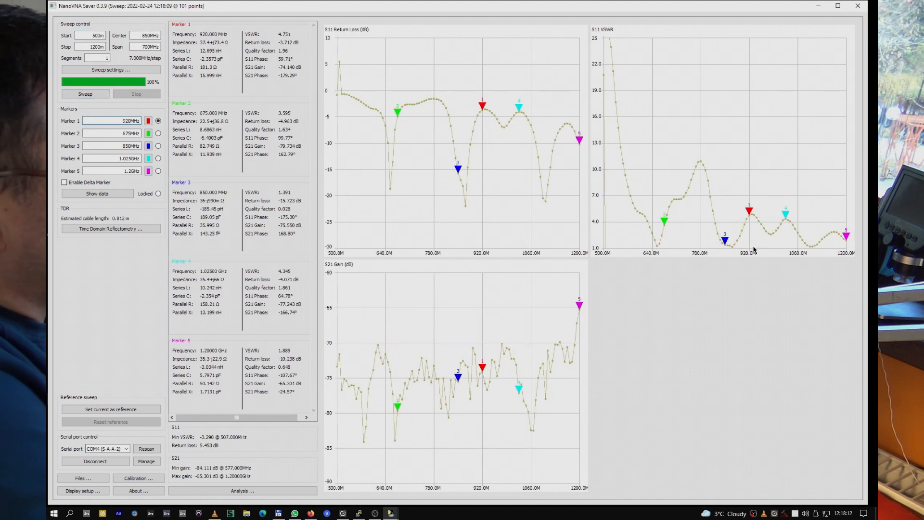
{"action": "mouse_move", "coordinate": [769, 224]}
{"action": "type", "text": "930M"}
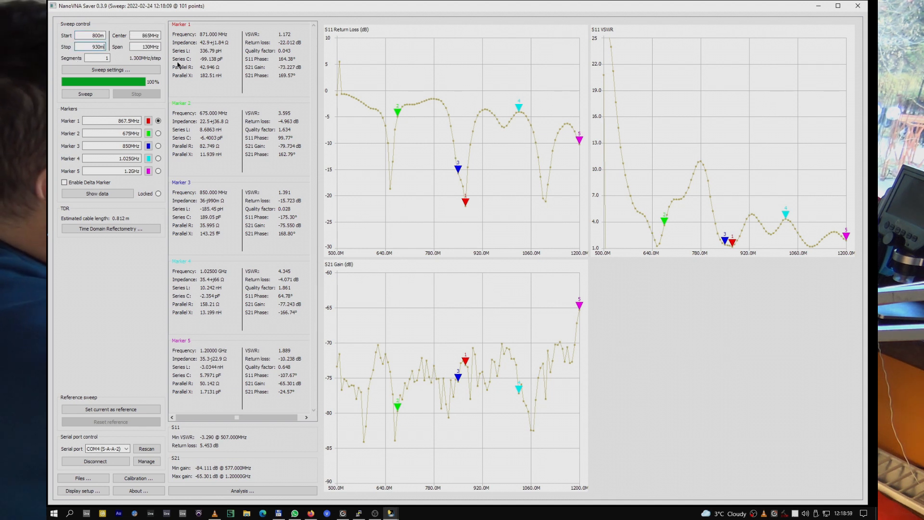
- Run the 800–930 MHz sweep to completion, showing a −27 dB dip near 870 MHz
{"action": "left_click", "coordinate": [84, 93]}
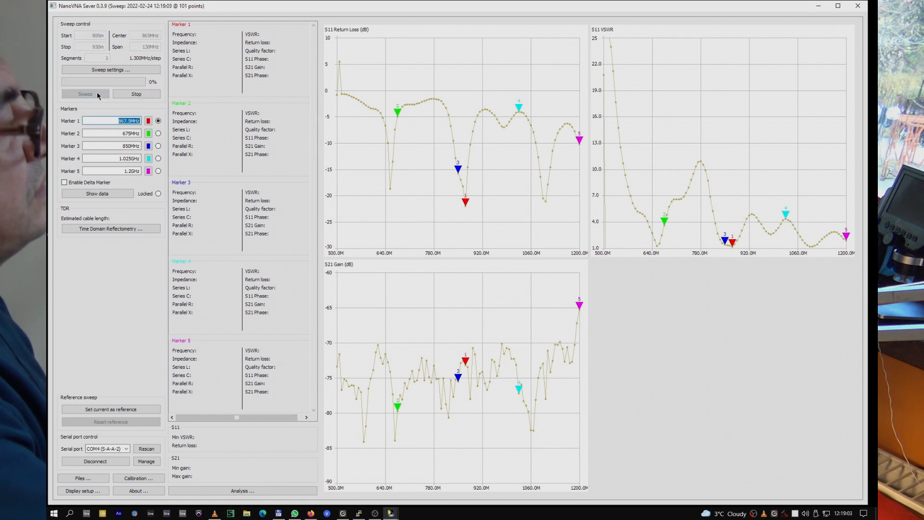
{"action": "left_click", "coordinate": [85, 93]}
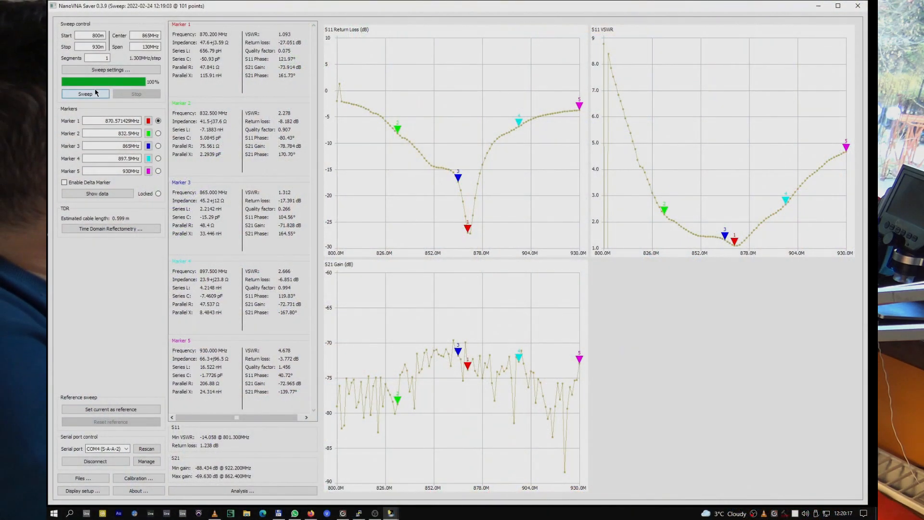
- Repeat the 800–930 MHz sweep, now reading about −31 dB at 871.5 MHz
{"action": "left_click", "coordinate": [85, 94]}
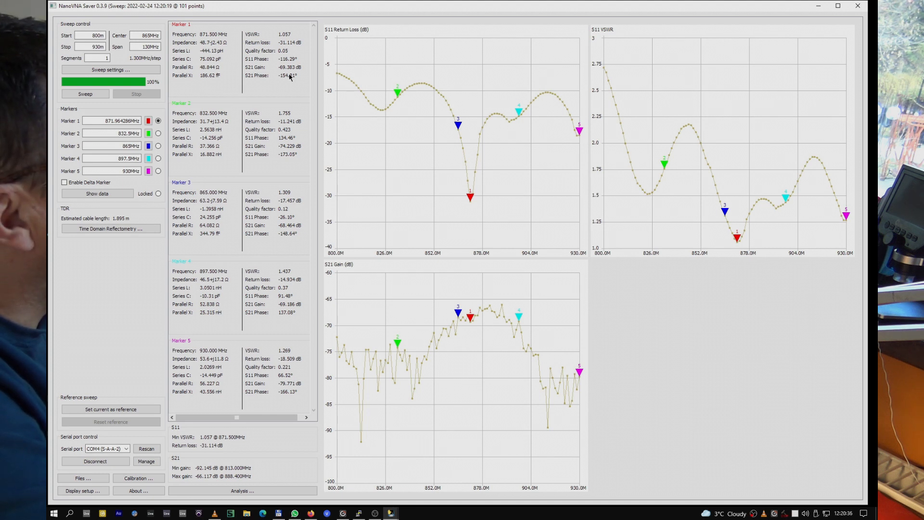
{"action": "mouse_move", "coordinate": [125, 277]}
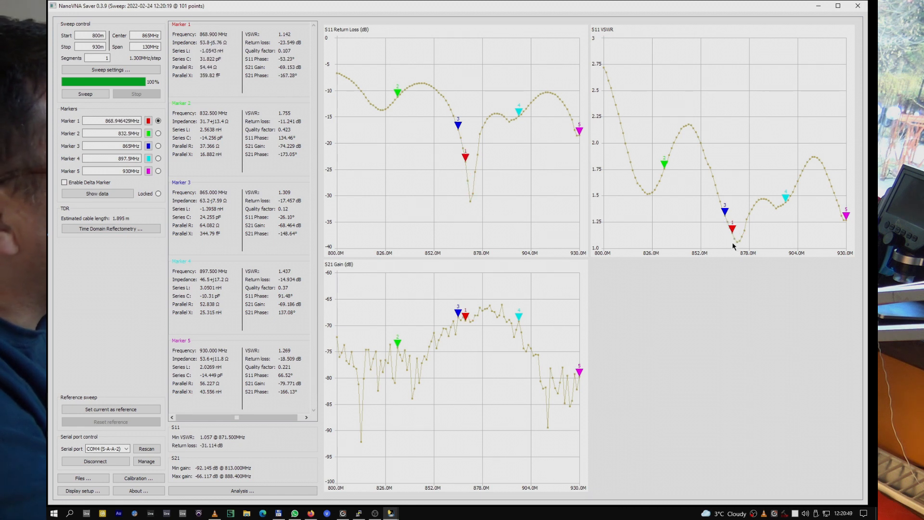
{"action": "mouse_move", "coordinate": [723, 297]}
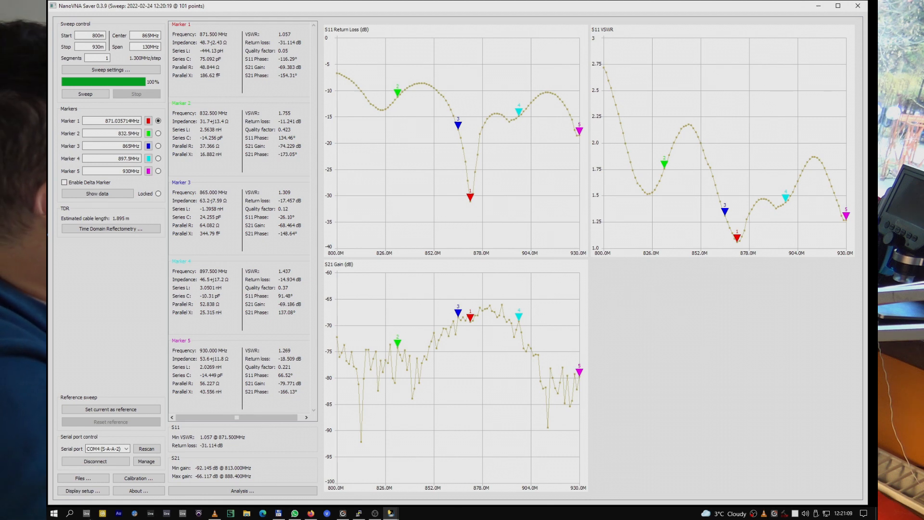
- Check the loaded calibration, then widen the sweep range to 700–1000 MHz
{"action": "left_click", "coordinate": [137, 478]}
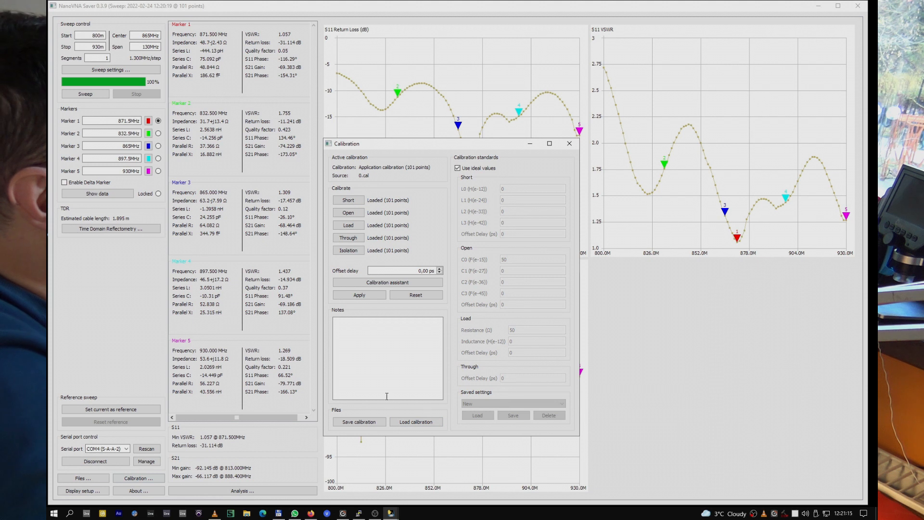
{"action": "left_click", "coordinate": [567, 143]}
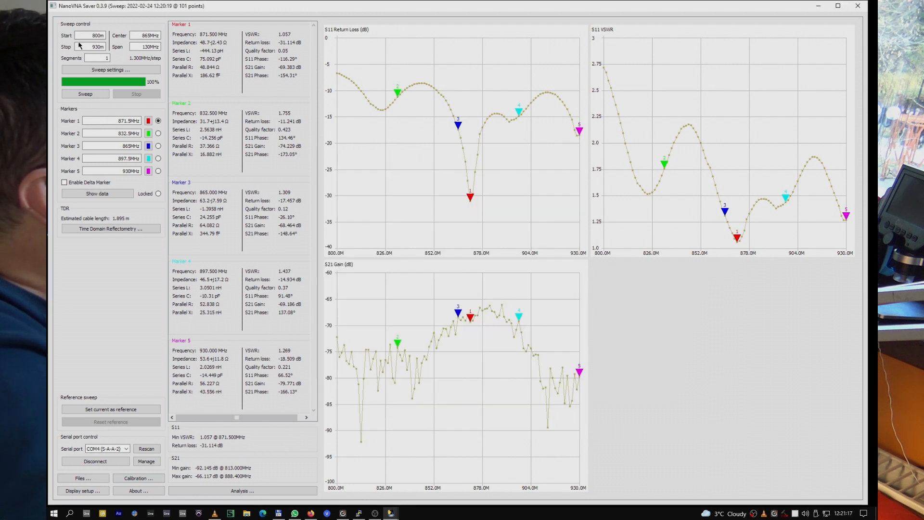
{"action": "left_click", "coordinate": [88, 35]}
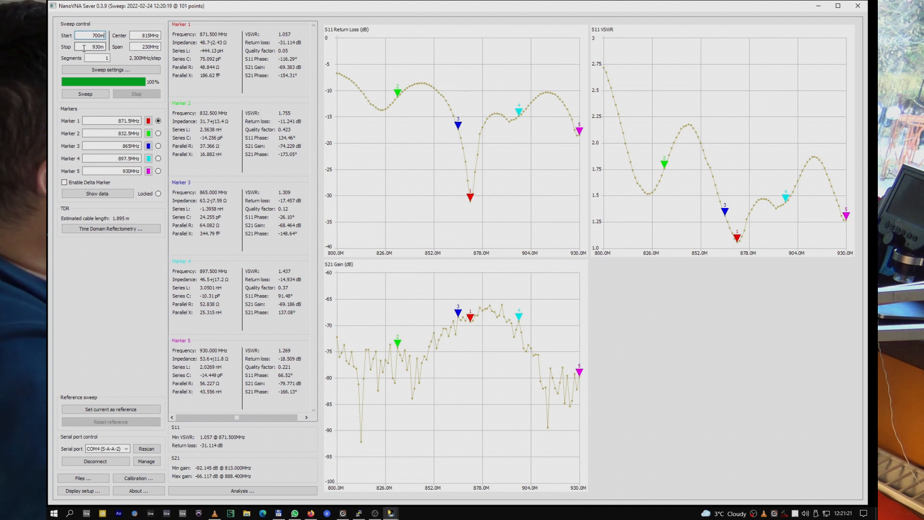
{"action": "type", "text": "1000m"}
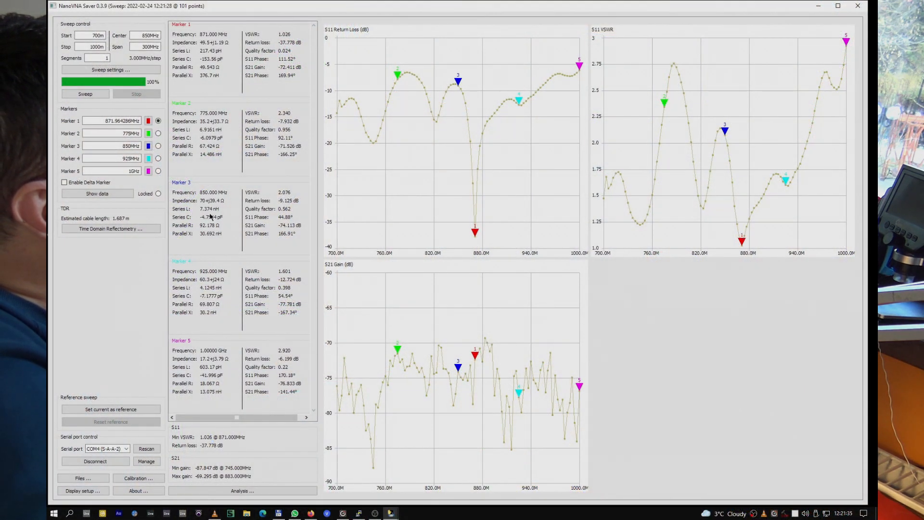
- Move marker 1 onto the return-loss dip near 865 MHz, reading about −19.7 dB
{"action": "left_click", "coordinate": [112, 121]}
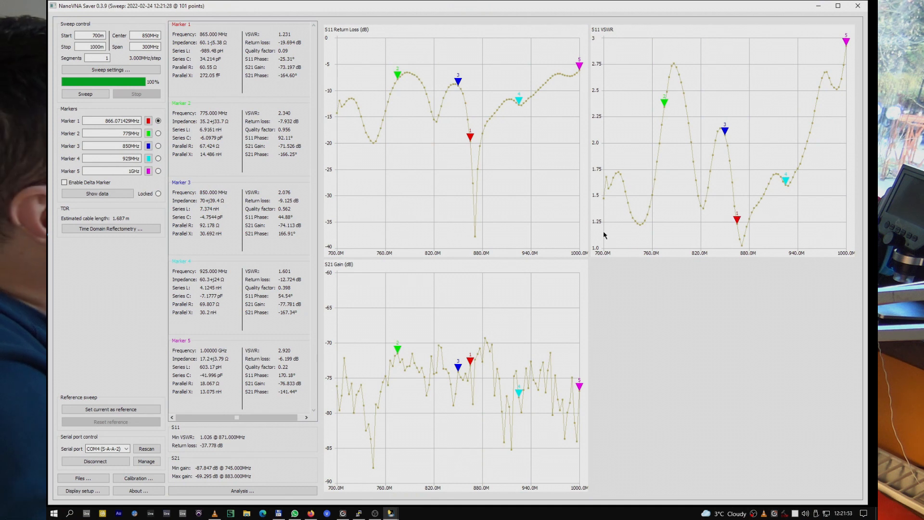
{"action": "mouse_move", "coordinate": [744, 211]}
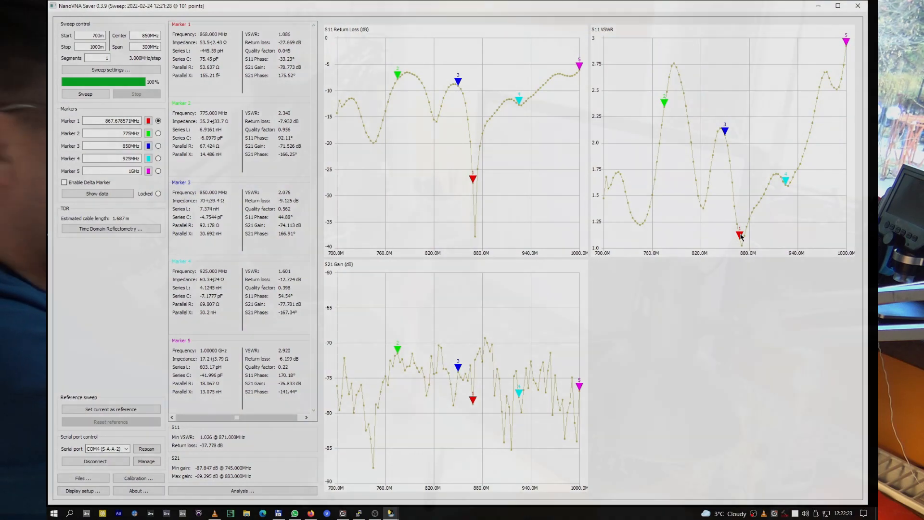
{"action": "mouse_move", "coordinate": [670, 366]}
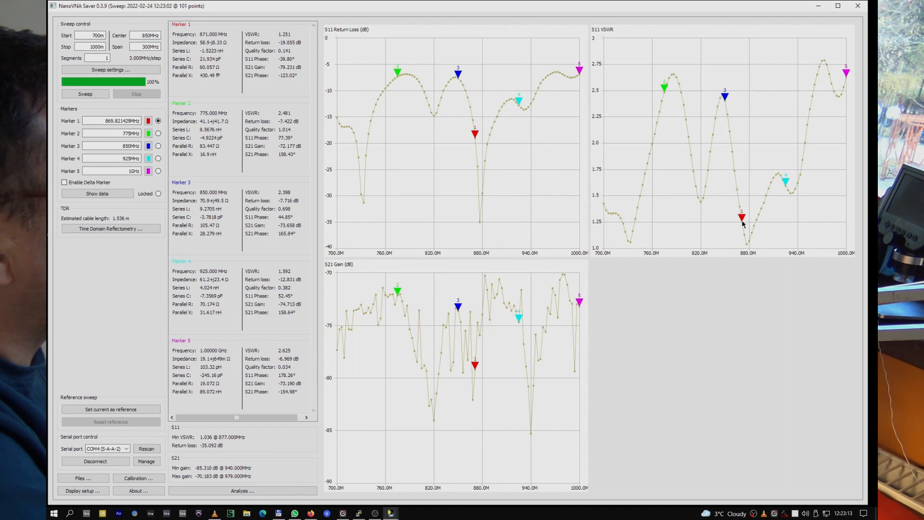
- Drag marker 1 to the VSWR minimum near 877 MHz and re-sweep 700–1000 MHz
{"action": "left_click_drag", "start_coordinate": [741, 217], "coordinate": [747, 241]}
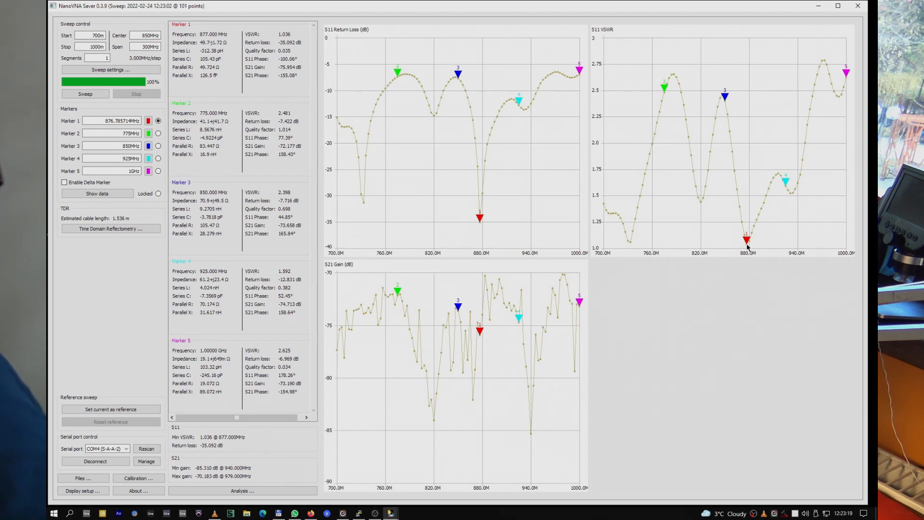
{"action": "left_click", "coordinate": [84, 93]}
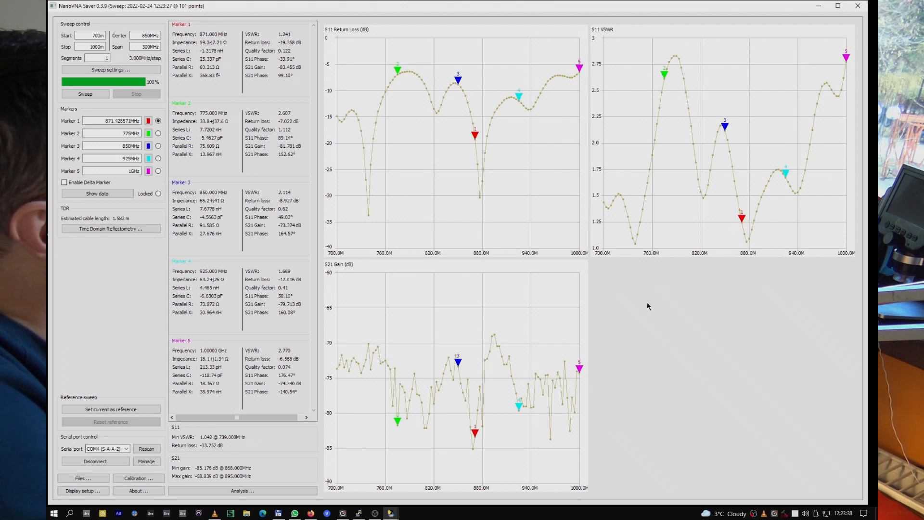
{"action": "mouse_move", "coordinate": [710, 254]}
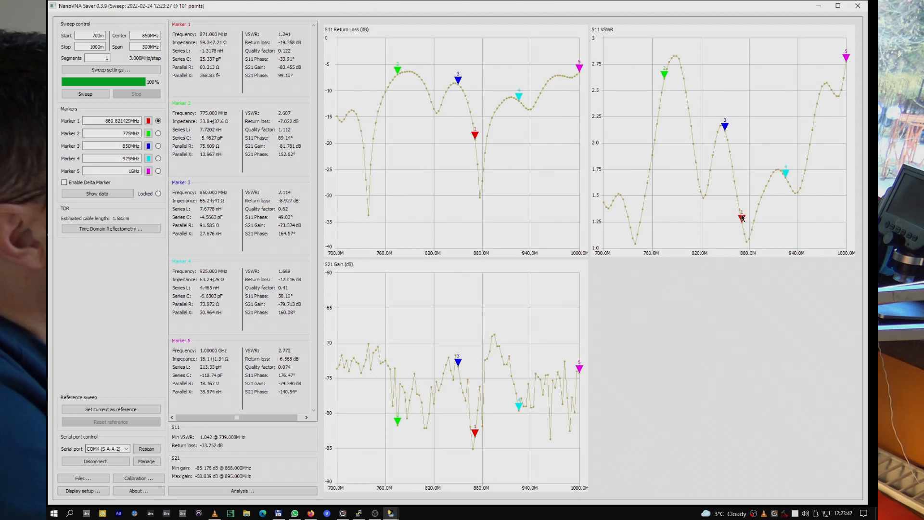
{"action": "mouse_move", "coordinate": [181, 282]}
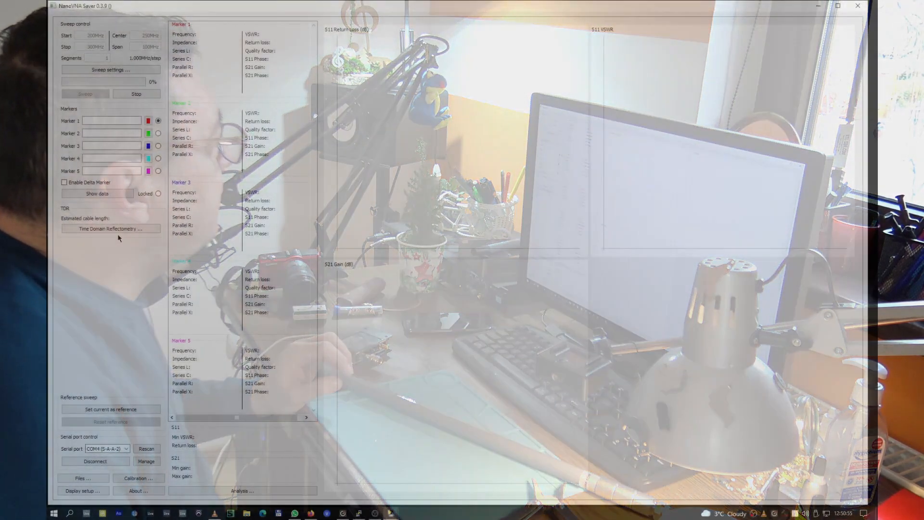
- Set the sweep range to 800–930 MHz
{"action": "left_click", "coordinate": [85, 93]}
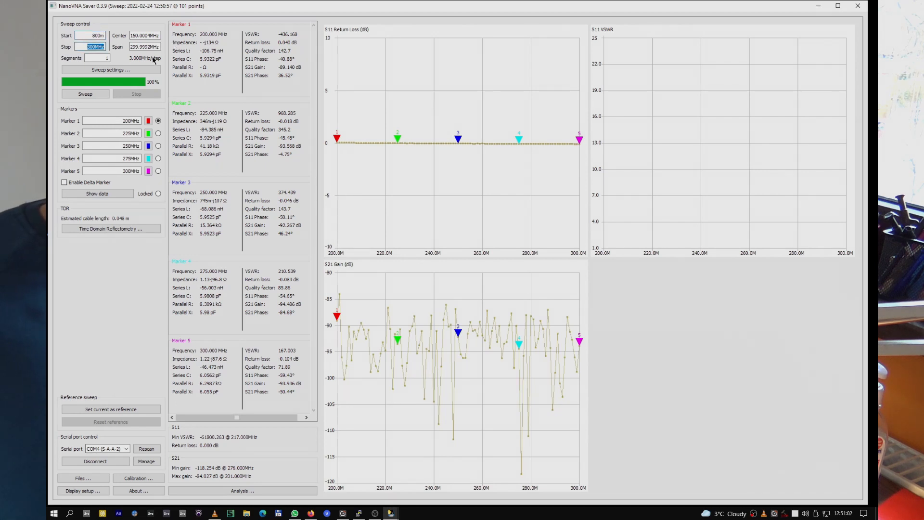
{"action": "type", "text": "930m"}
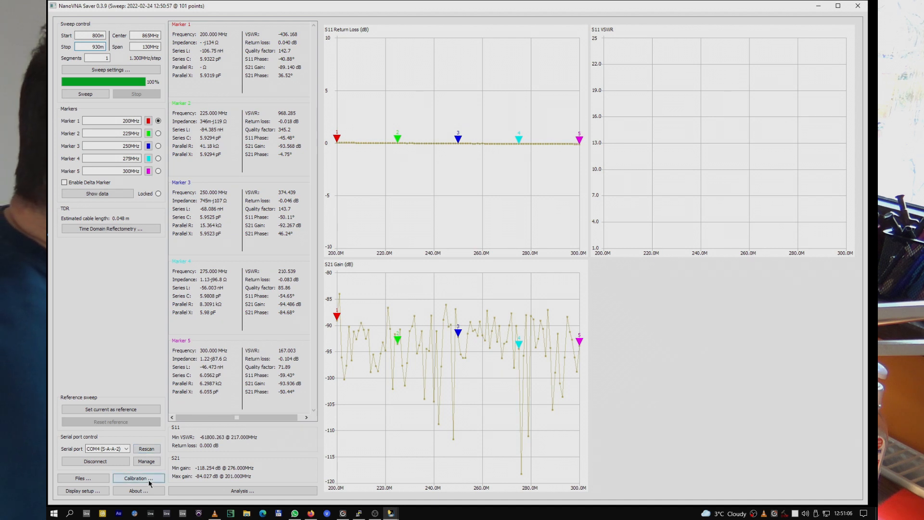
- Load the SMA-to-RP-SMA adaptor calibration file and close the calibration window
{"action": "left_click", "coordinate": [138, 478]}
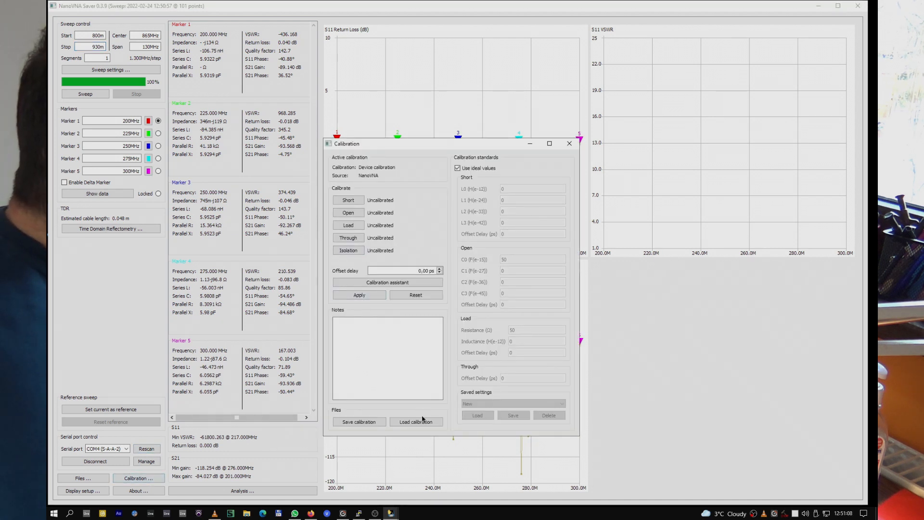
{"action": "left_click", "coordinate": [416, 422]}
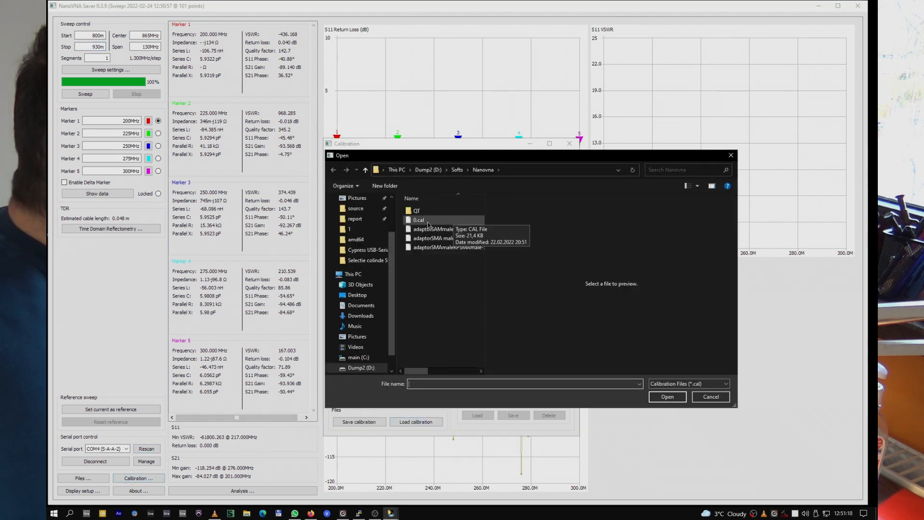
{"action": "mouse_move", "coordinate": [427, 229]}
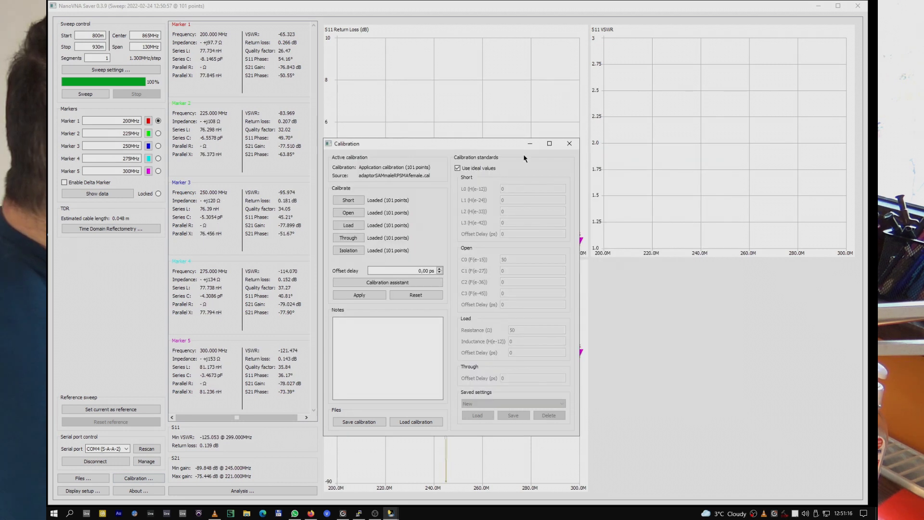
{"action": "left_click", "coordinate": [568, 143]}
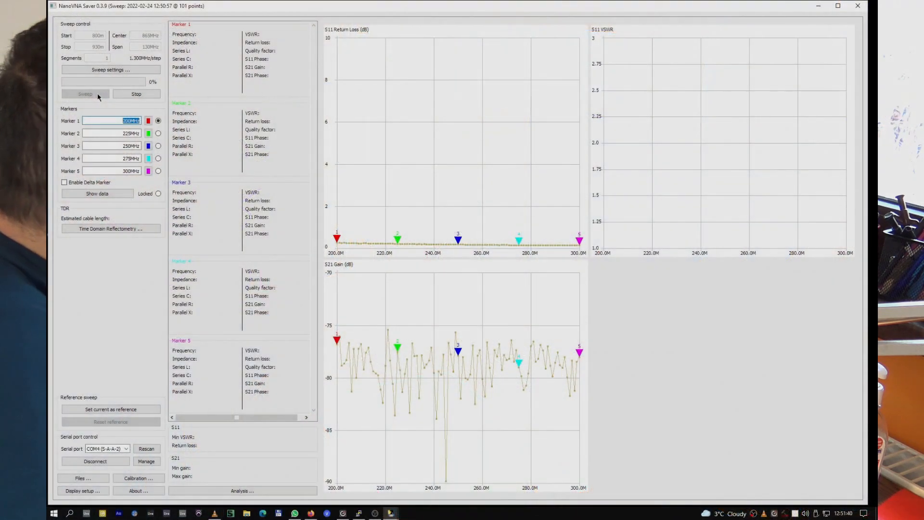
- Run the 800–930 MHz sweep and pin marker 1 at 868.9 MHz by the return-loss dip
{"action": "left_click", "coordinate": [86, 93]}
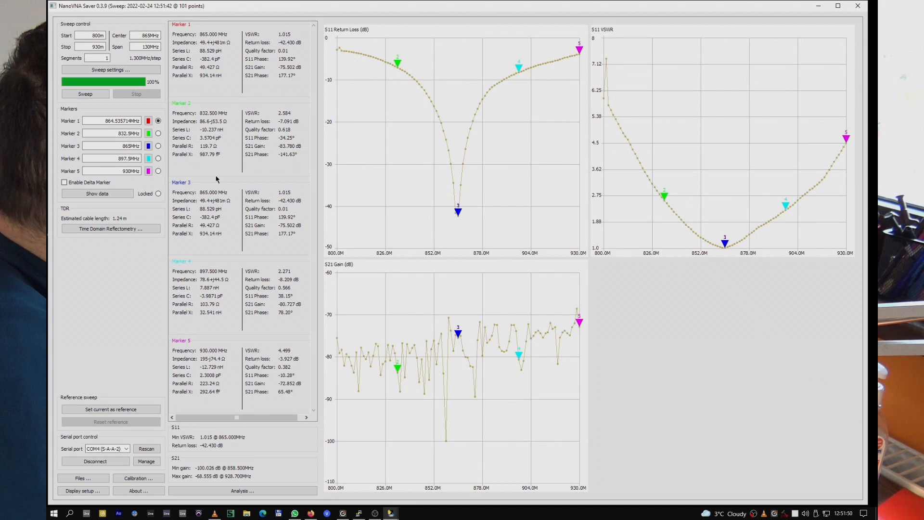
{"action": "mouse_move", "coordinate": [576, 195]}
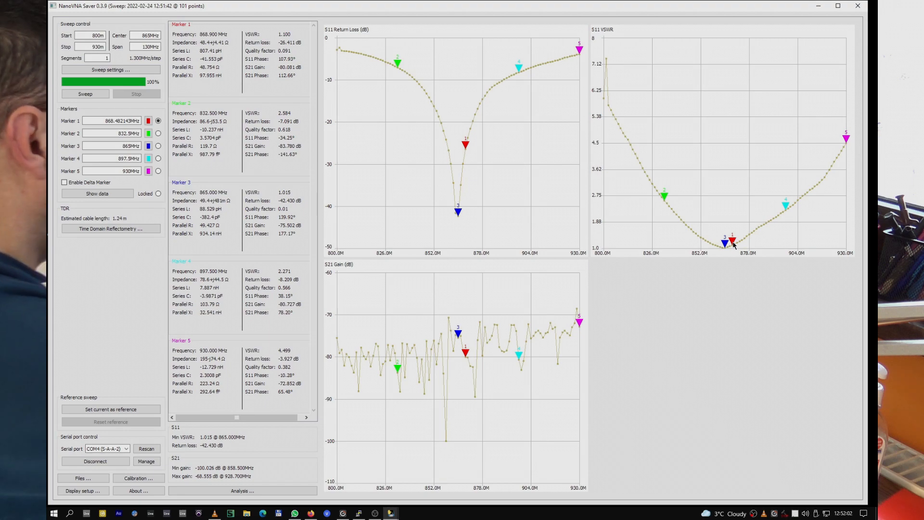
{"action": "left_click", "coordinate": [85, 94]}
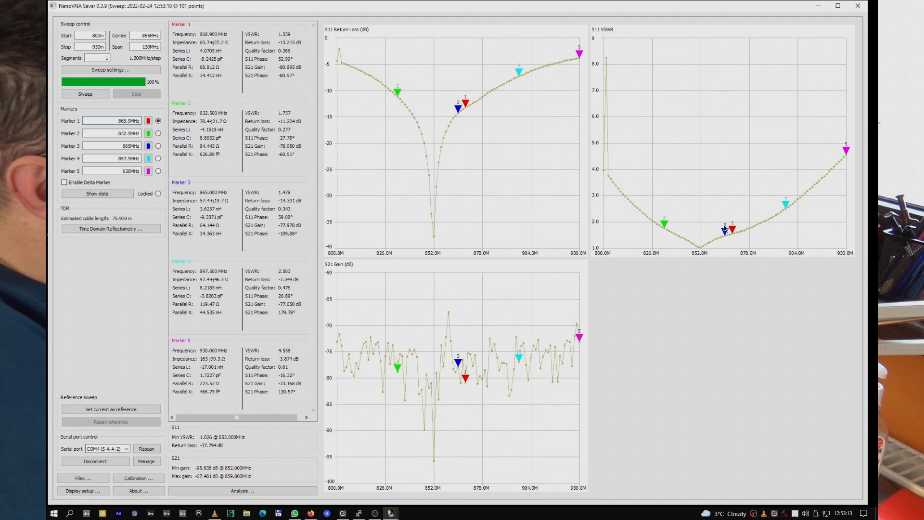
- Move marker 3 to about 868 MHz beside marker 1
{"action": "left_click", "coordinate": [157, 145]}
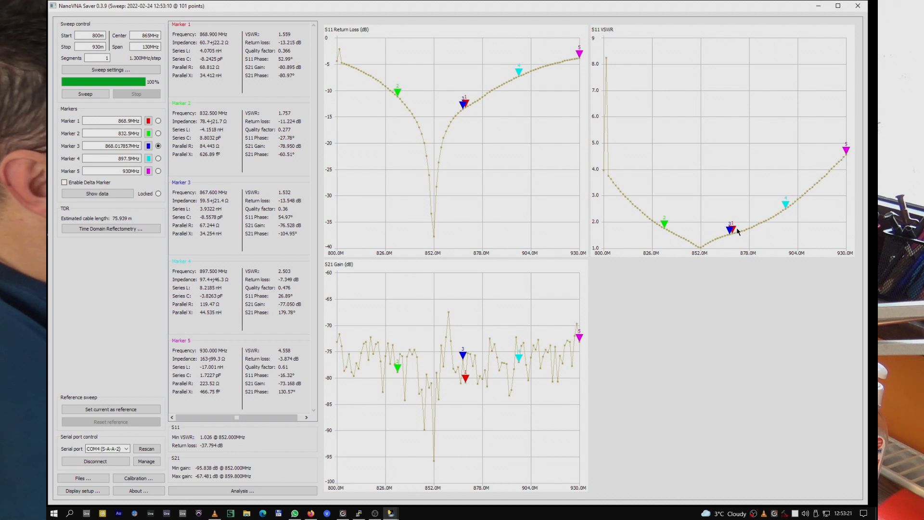
{"action": "mouse_move", "coordinate": [694, 247]}
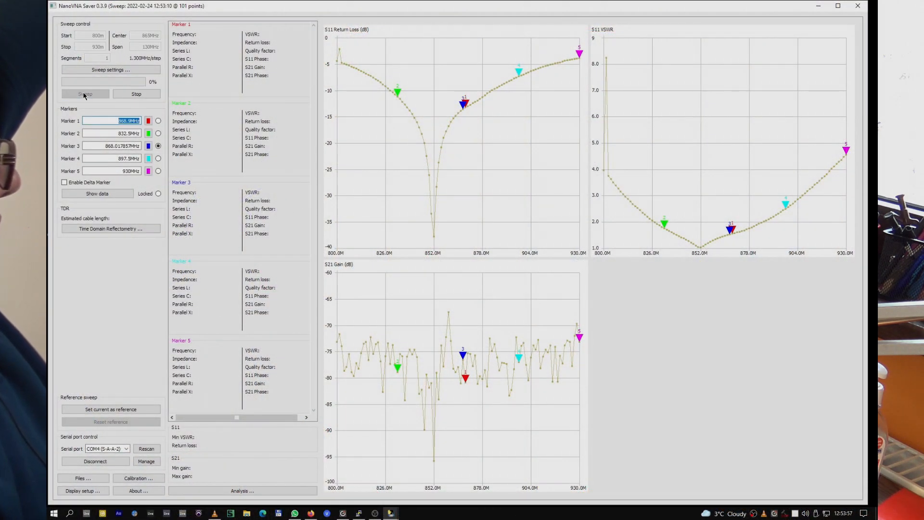
- Start a fresh 800–930 MHz sweep with marker 3 near the 862 MHz dip
{"action": "left_click", "coordinate": [85, 93]}
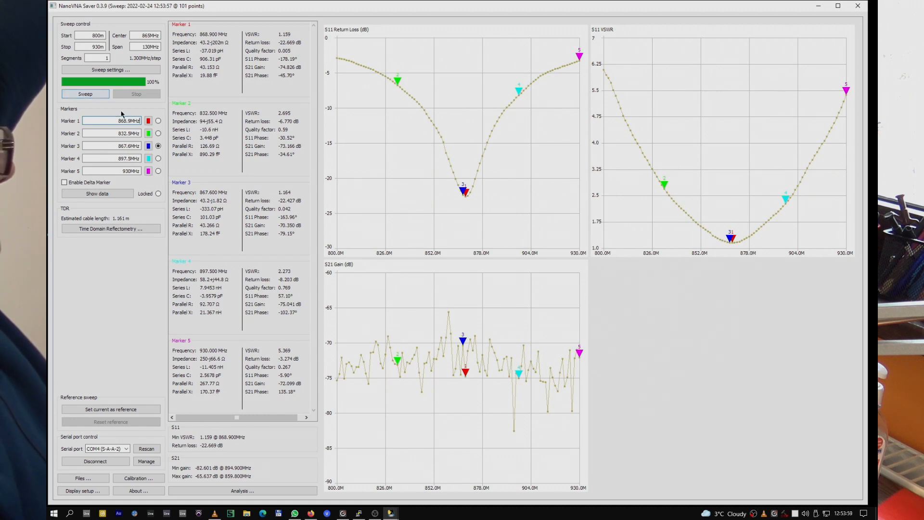
{"action": "mouse_move", "coordinate": [546, 207]}
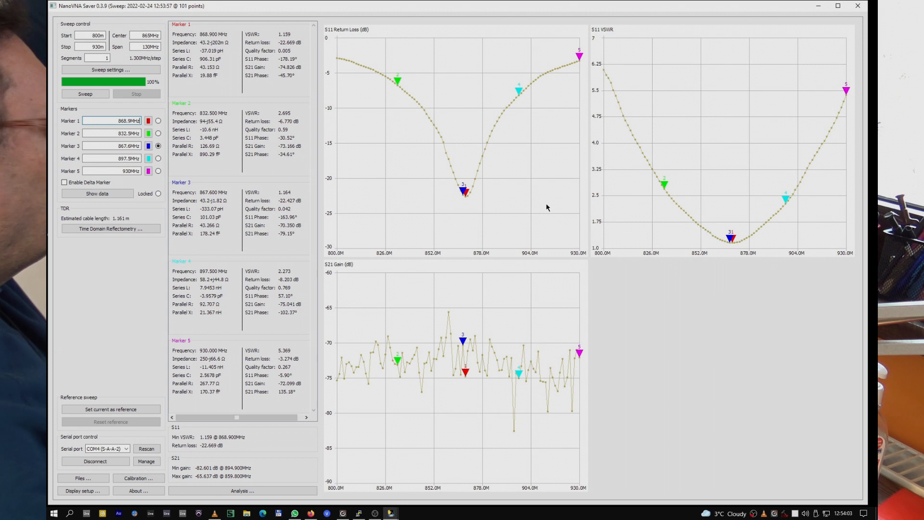
{"action": "mouse_move", "coordinate": [505, 204]}
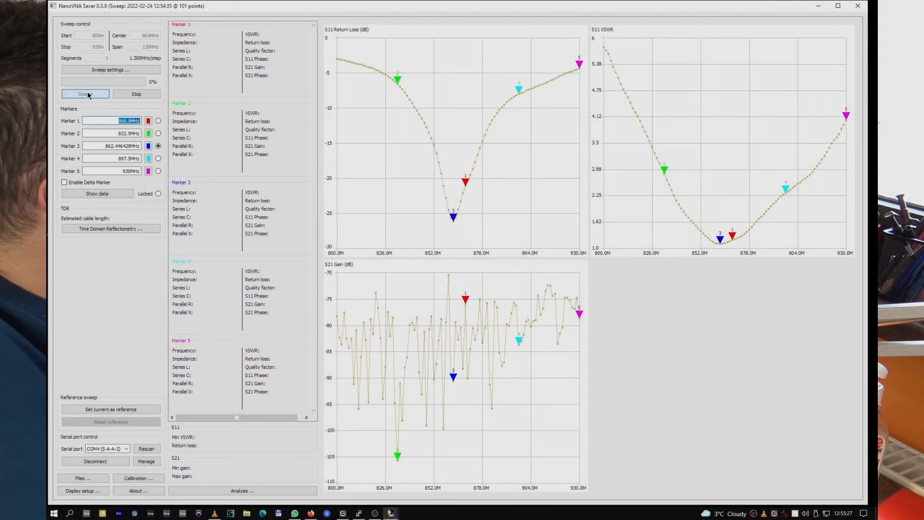
- Re-sweep and slide marker 3 along the VSWR curve to the 871.5 MHz minimum
{"action": "left_click", "coordinate": [86, 93]}
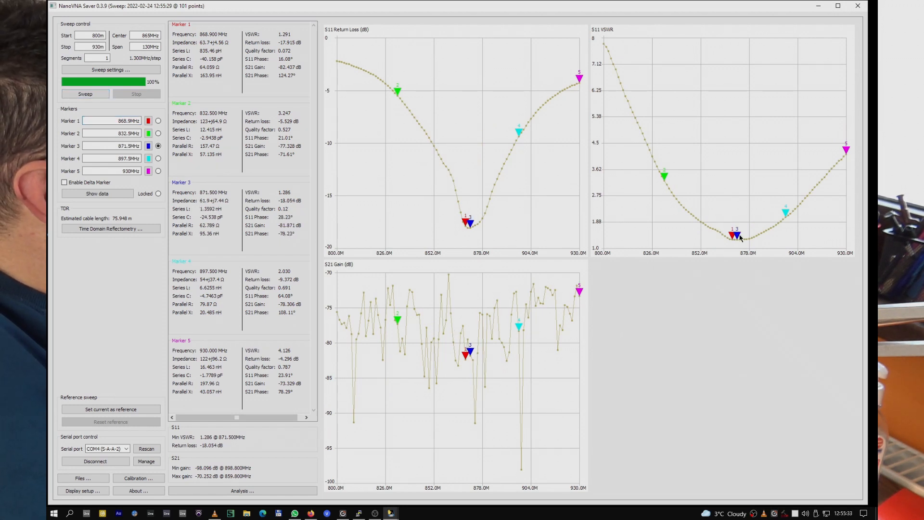
{"action": "left_click_drag", "start_coordinate": [469, 222], "coordinate": [453, 176]}
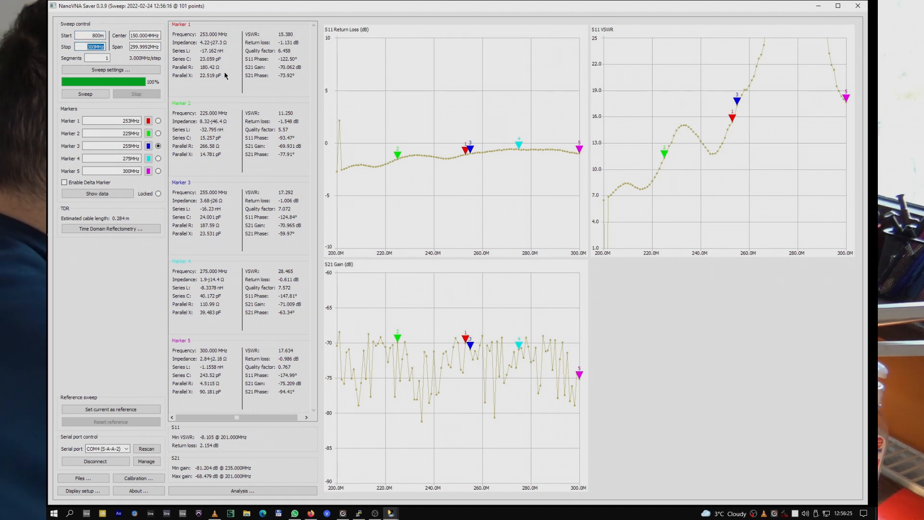
- Set the sweep stop back to 930 MHz and run the 800–930 MHz sweep
{"action": "type", "text": "930"}
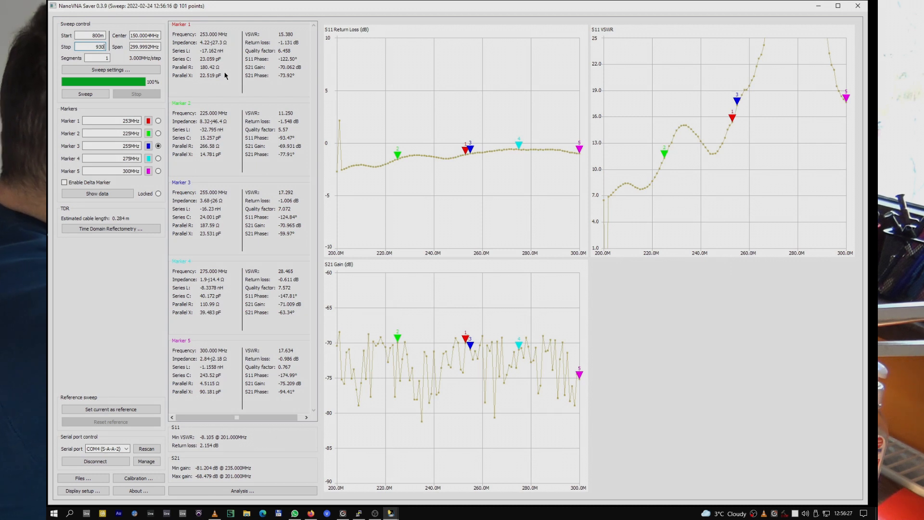
{"action": "left_click", "coordinate": [85, 94]}
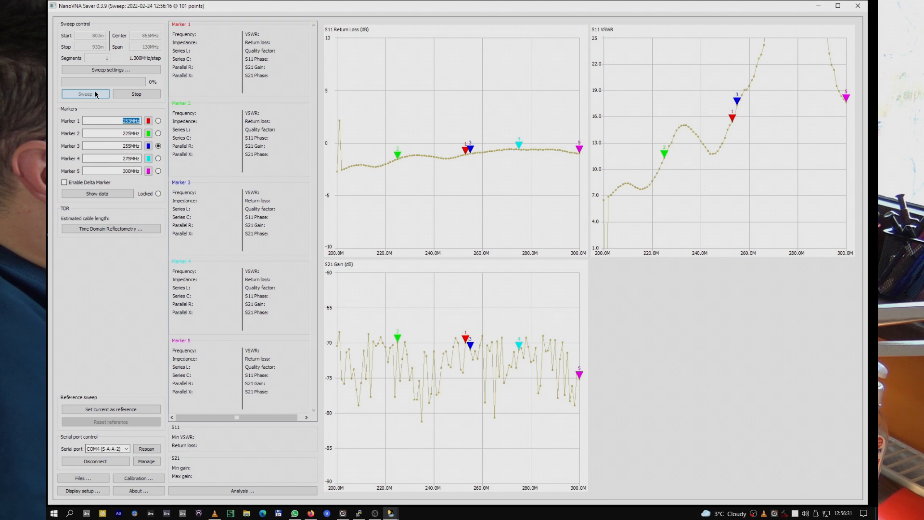
{"action": "left_click", "coordinate": [85, 93]}
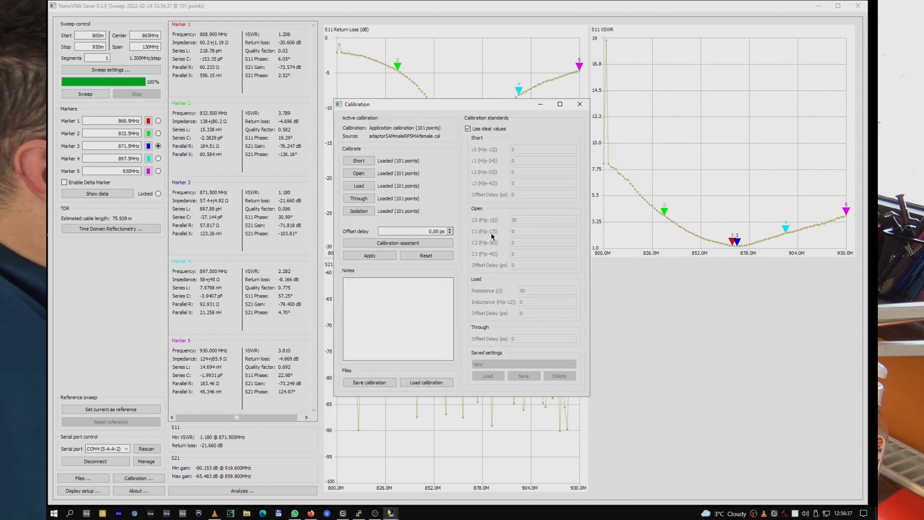
- Close the Calibration dialog and rerun the sweep with the adaptor calibration
{"action": "left_click", "coordinate": [578, 104]}
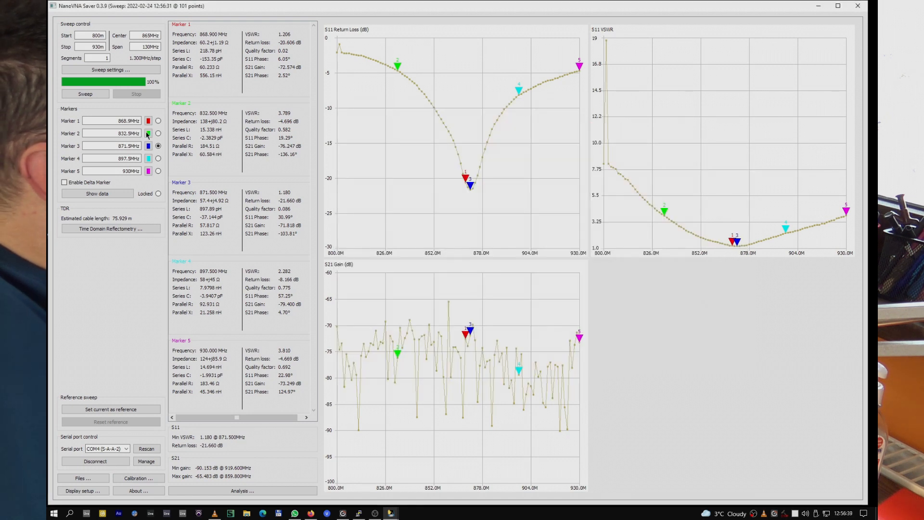
{"action": "left_click", "coordinate": [85, 93]}
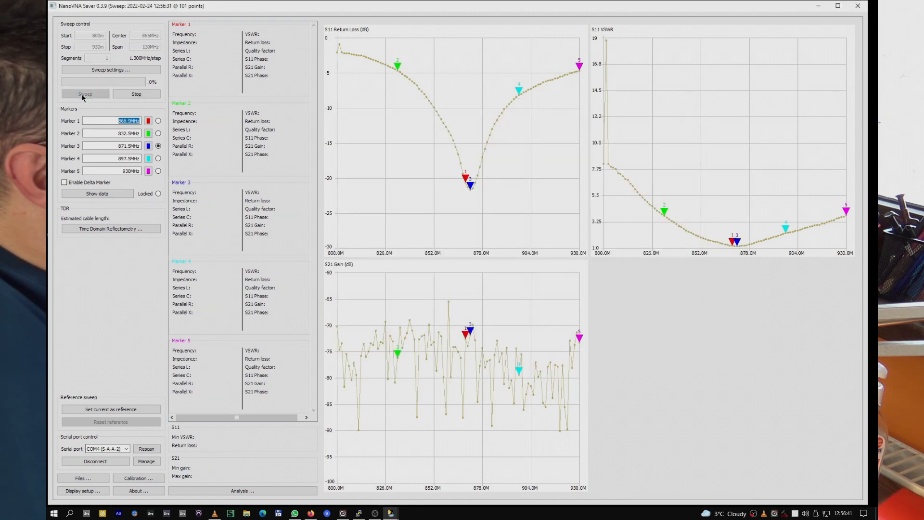
{"action": "left_click", "coordinate": [85, 93]}
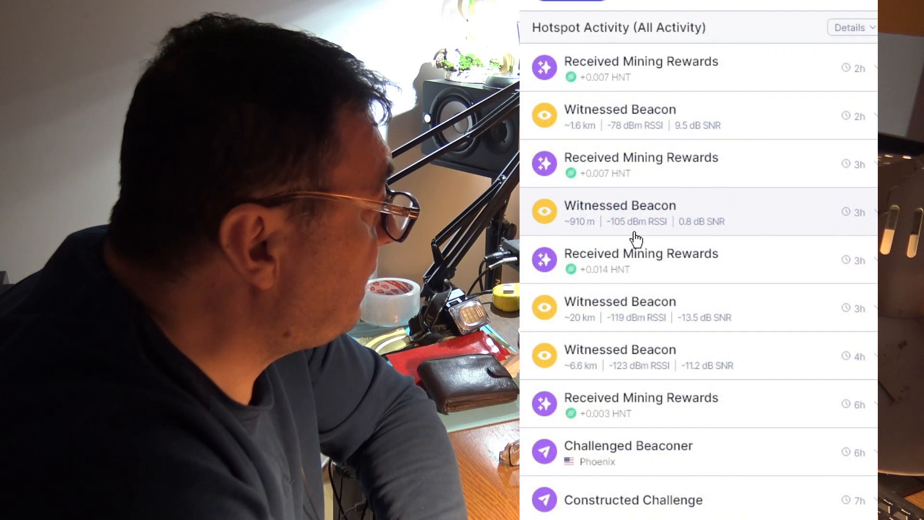
{"action": "mouse_move", "coordinate": [606, 292]}
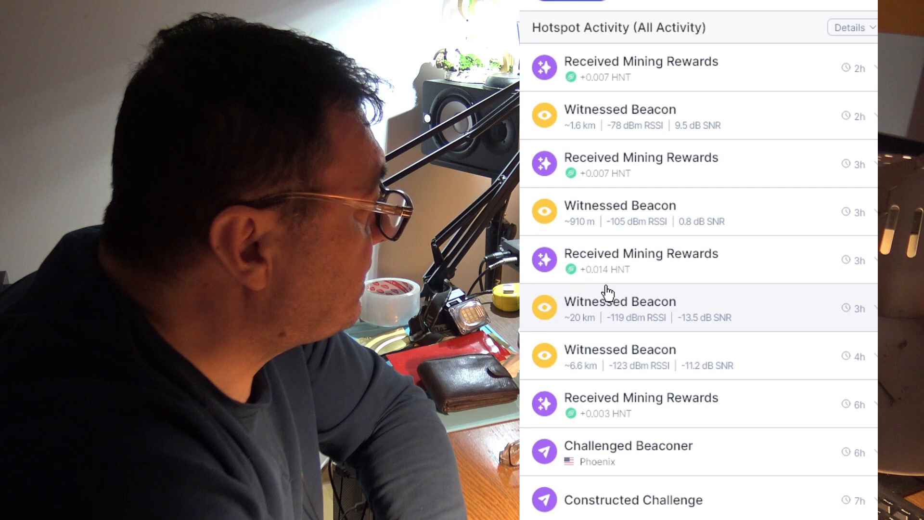
{"action": "mouse_move", "coordinate": [590, 329]}
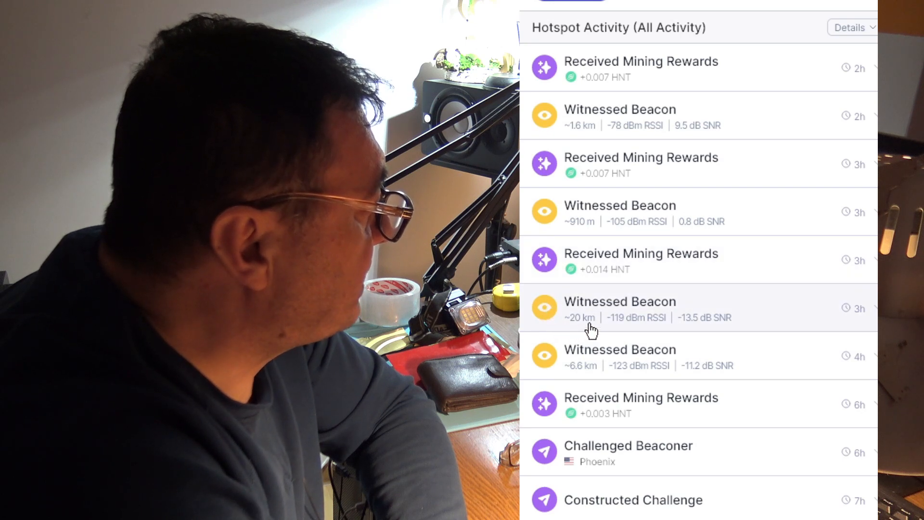
{"action": "mouse_move", "coordinate": [575, 335]}
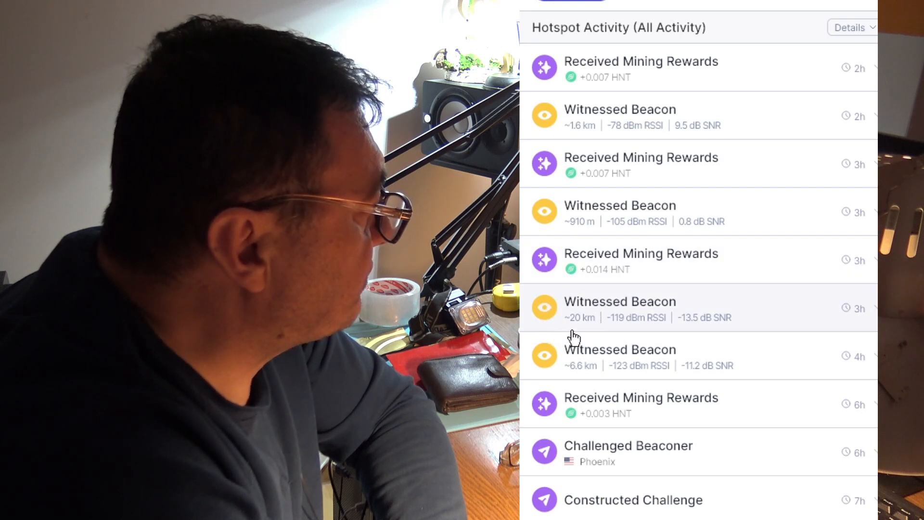